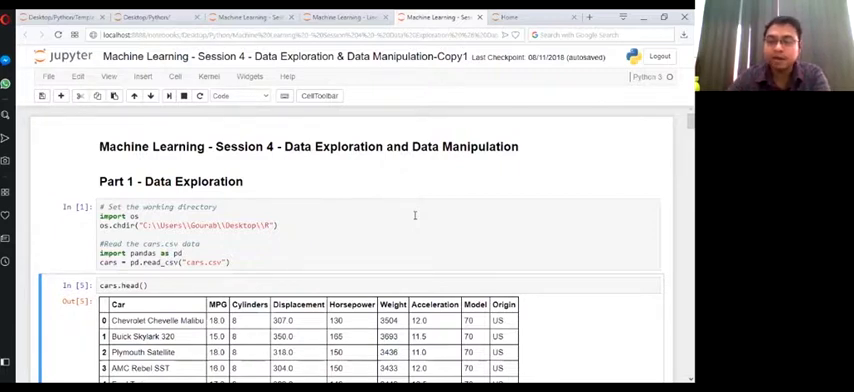
scroll("down", 3)
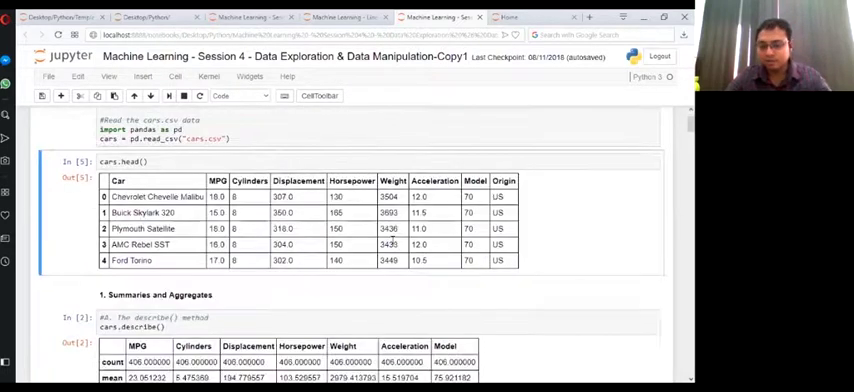
scroll("down", 3)
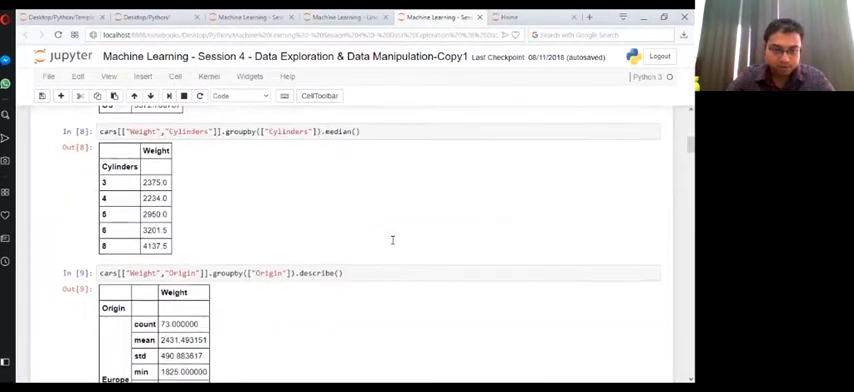
scroll("down", 3)
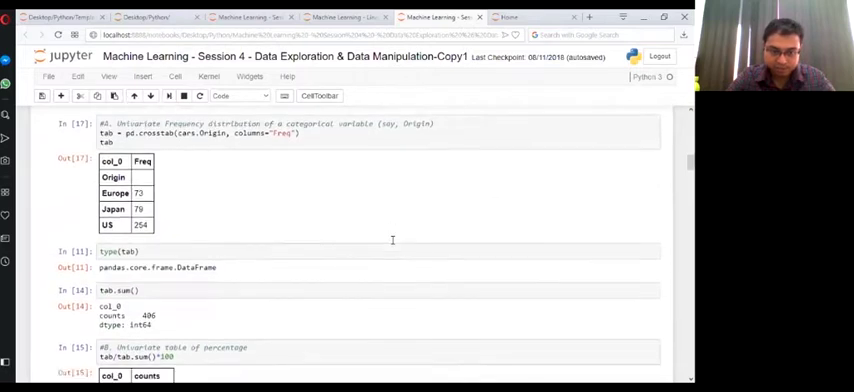
scroll("down", 3)
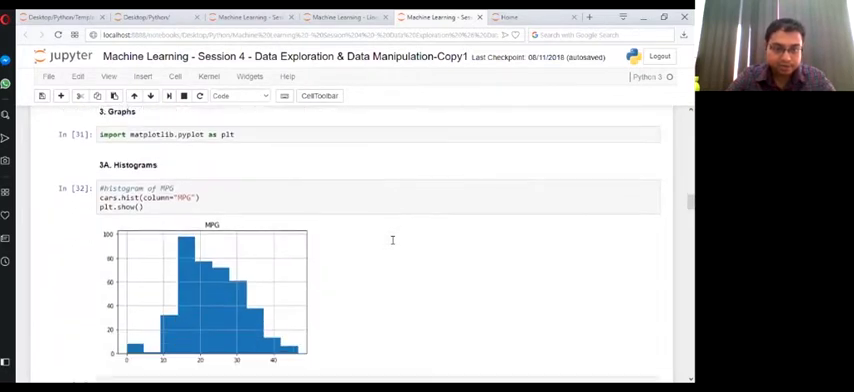
scroll("down", 3)
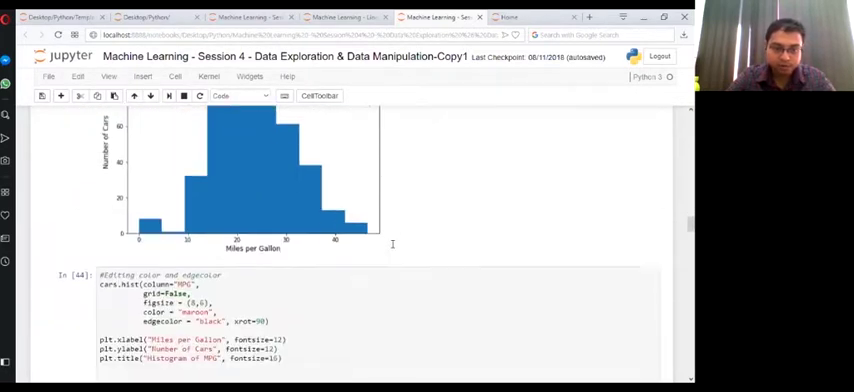
scroll("down", 3)
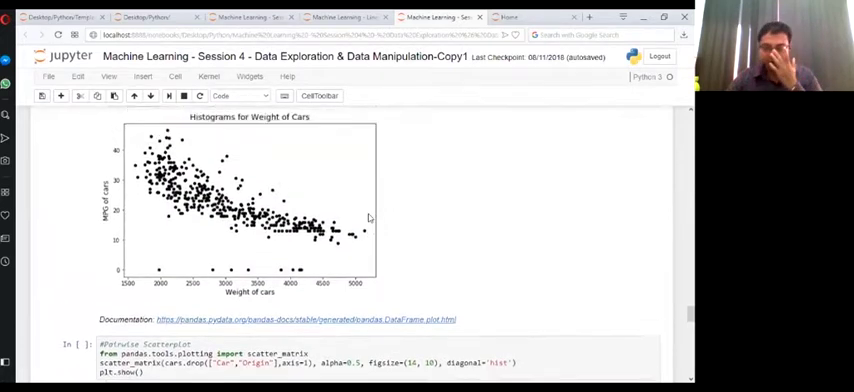
scroll("up", 3)
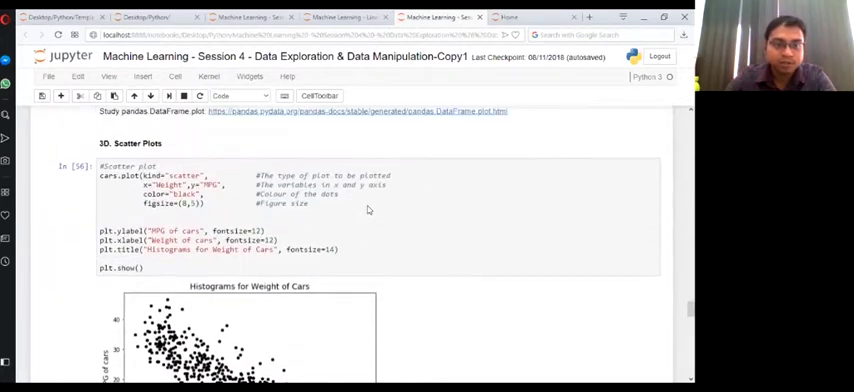
scroll("down", 3)
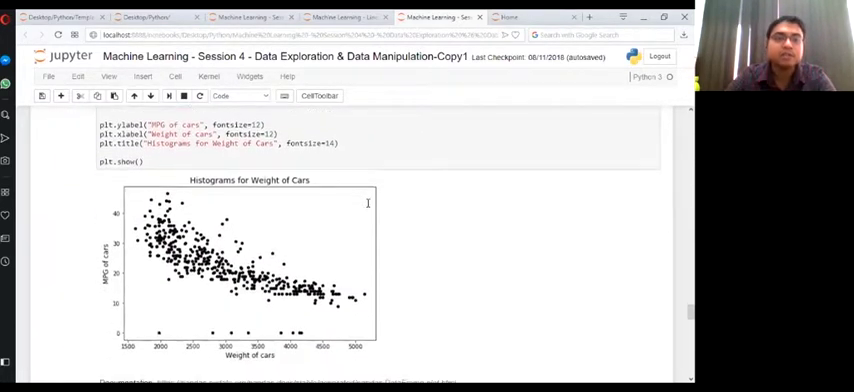
scroll("down", 3)
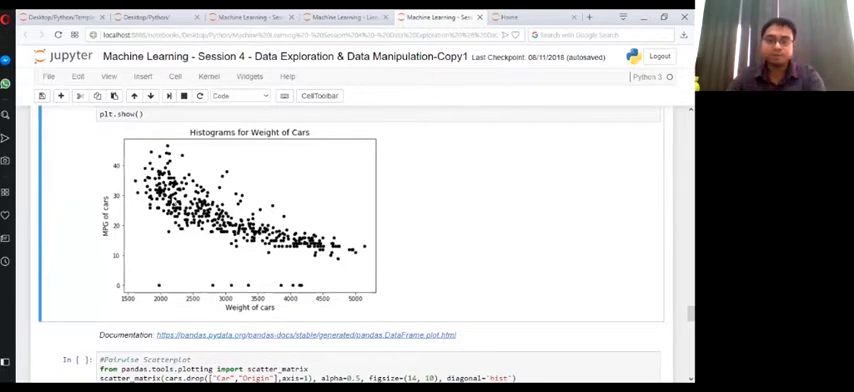
scroll("down", 3)
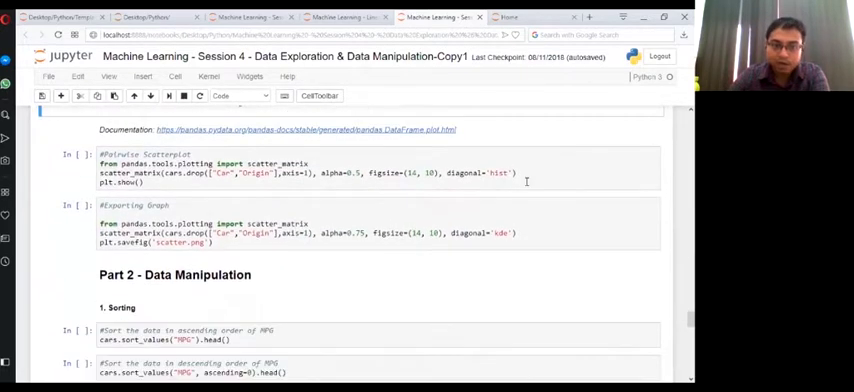